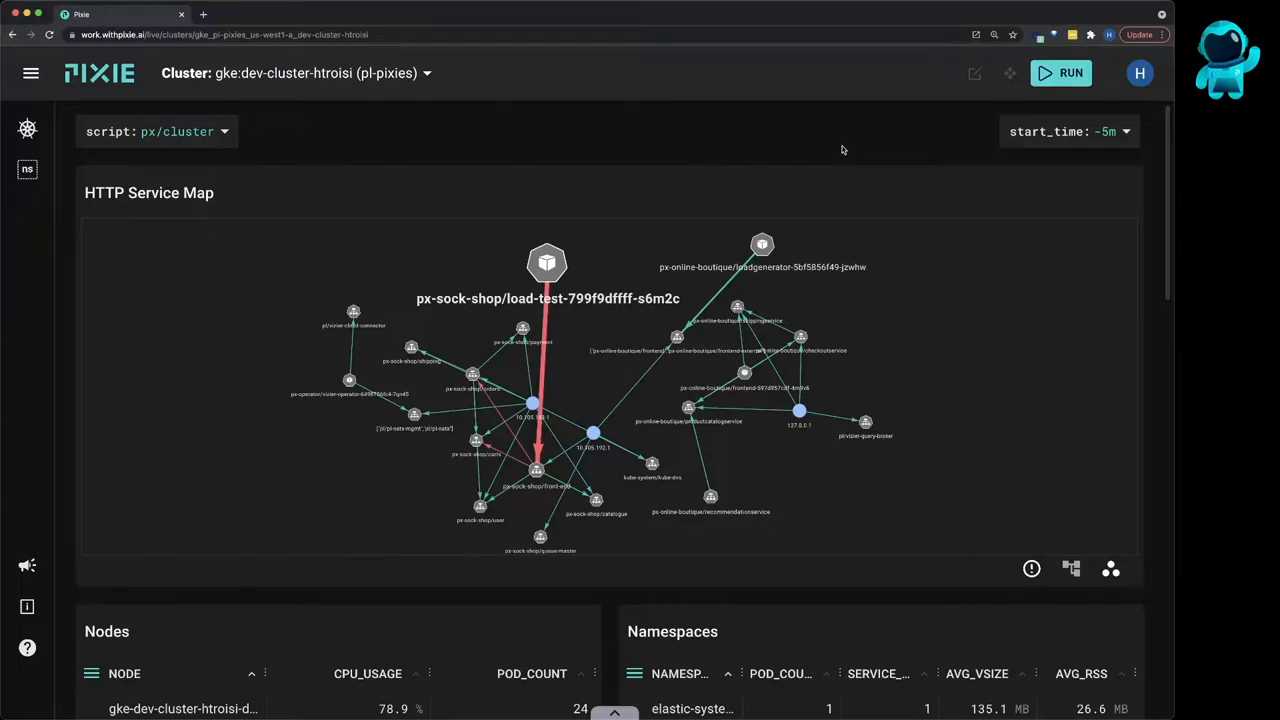
# Drill from the cluster overview into a sock-shop service's detailed view
pyautogui.scroll(-3)
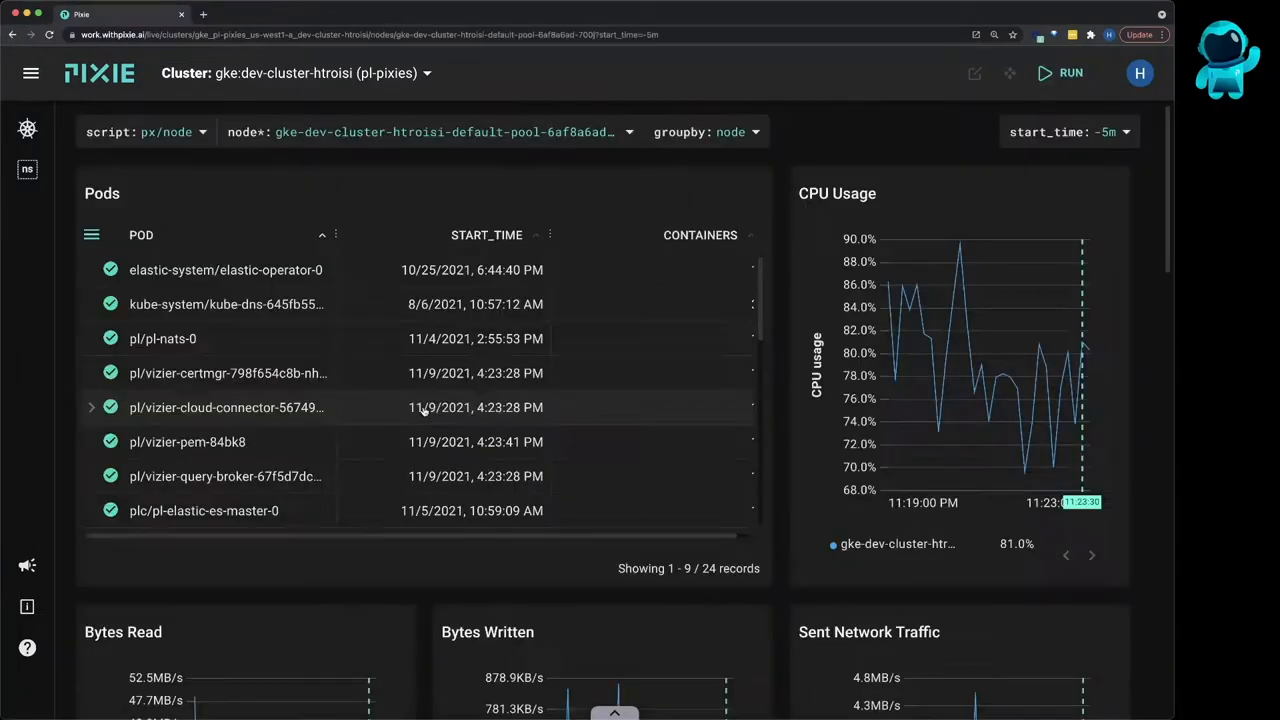
pyautogui.scroll(-3)
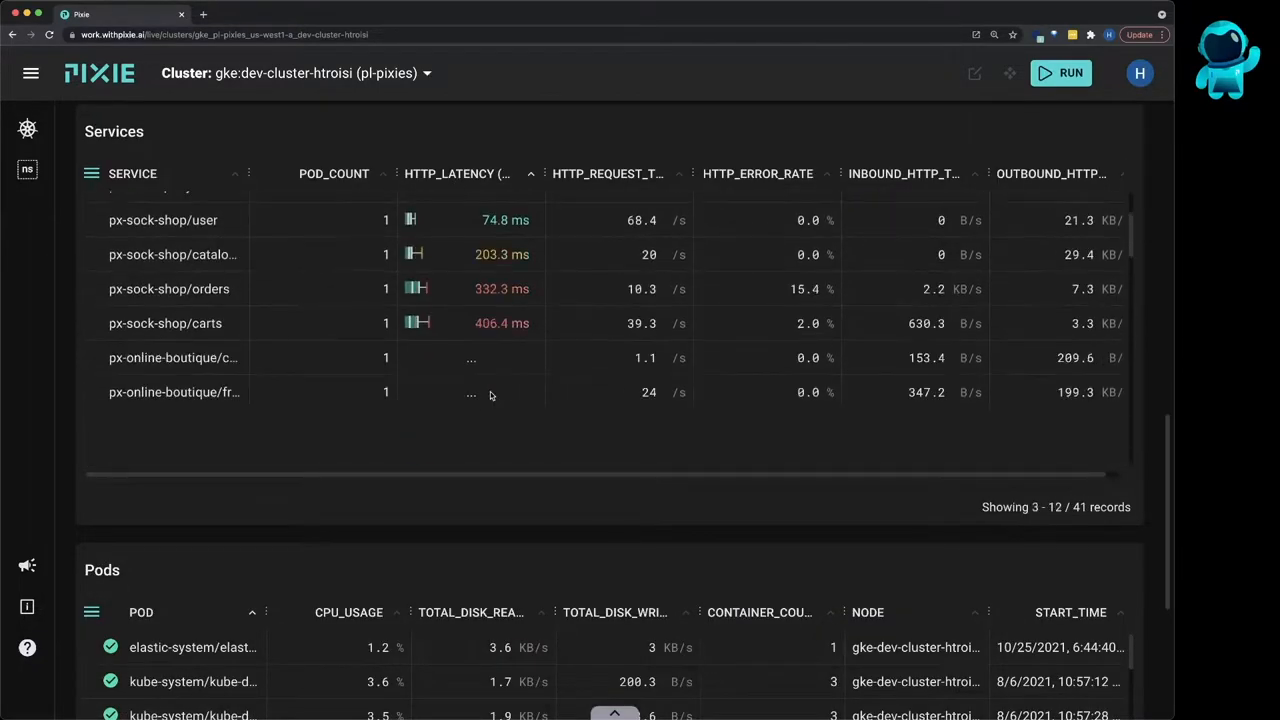
pyautogui.click(164, 324)
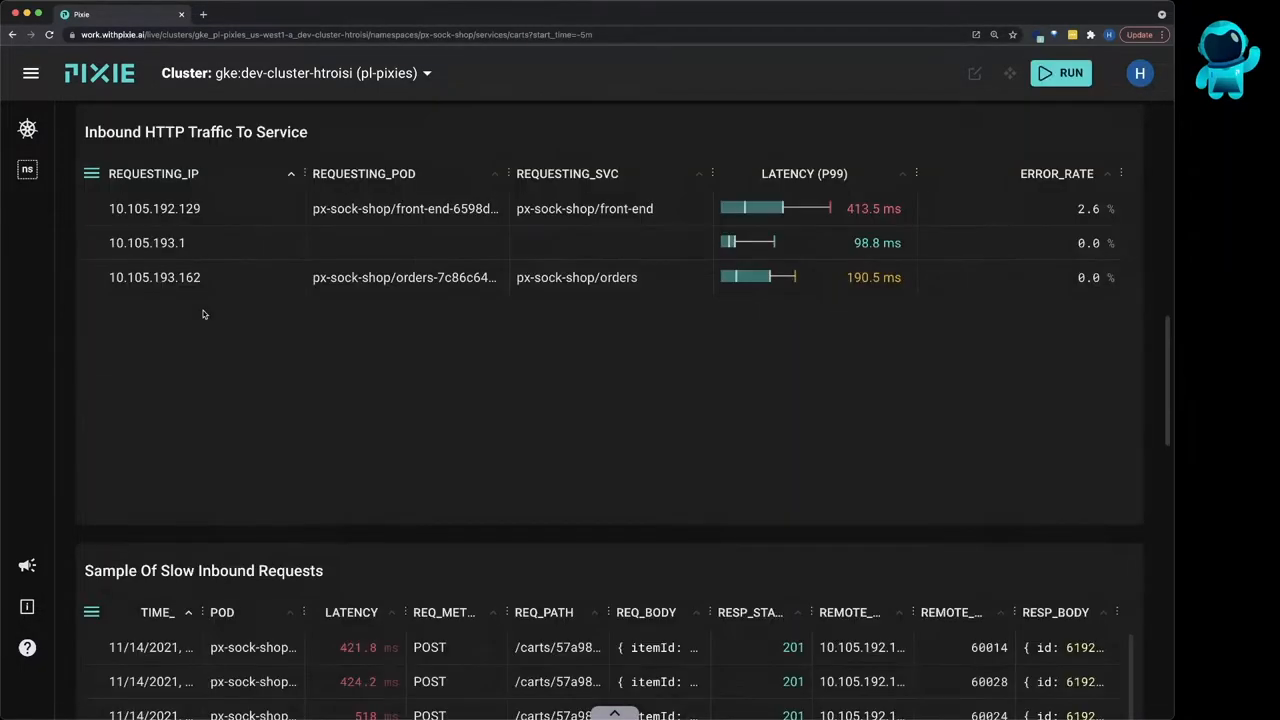
# Expand a slow inbound request and highlight its JSON response body
pyautogui.scroll(-3)
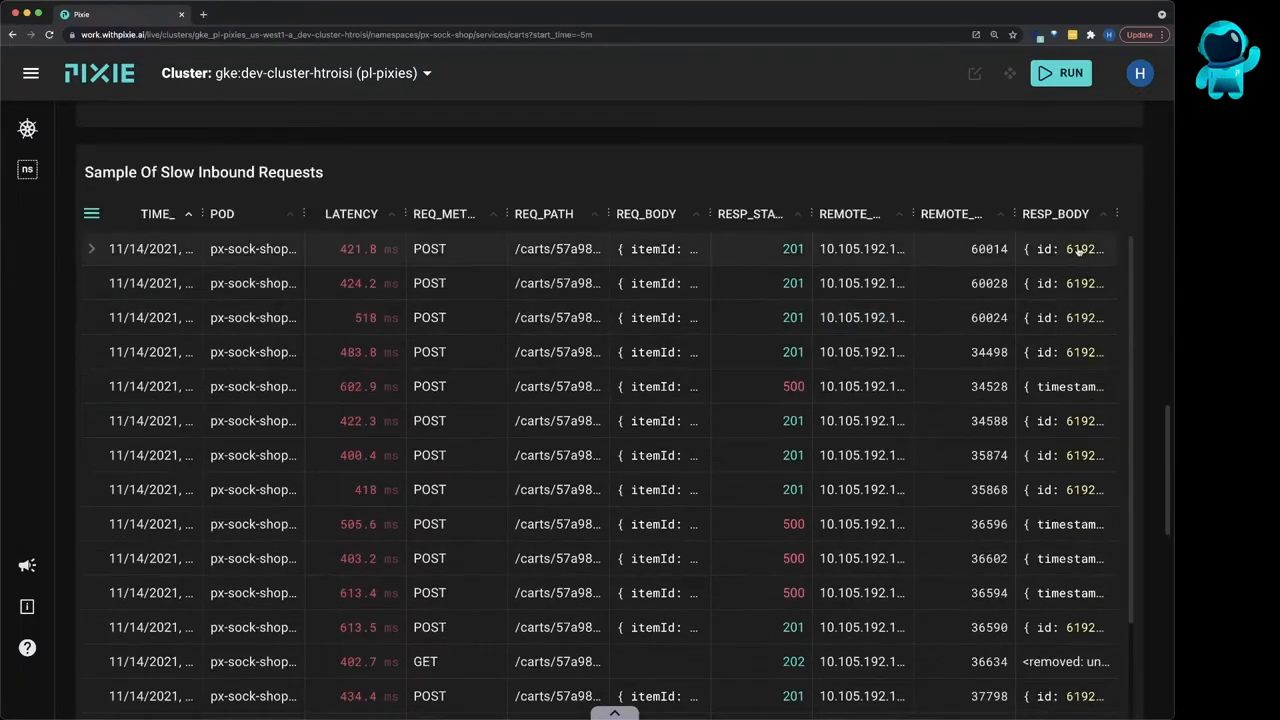
pyautogui.click(92, 248)
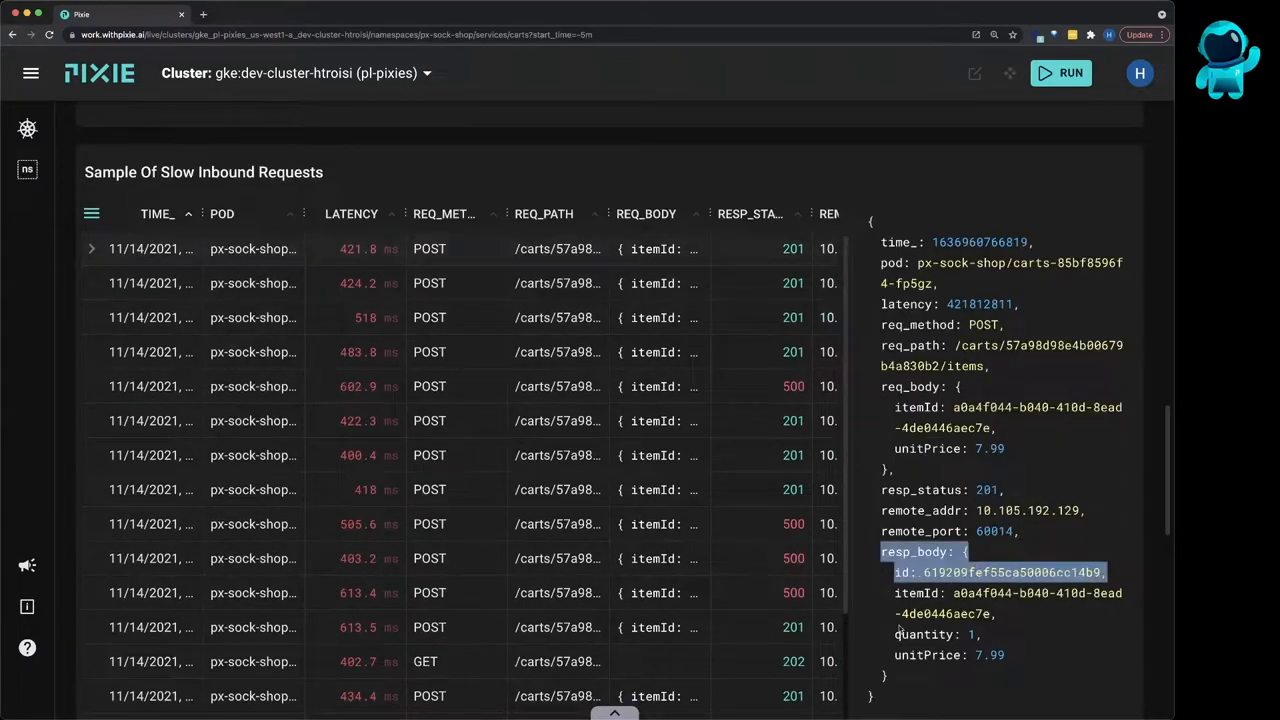
pyautogui.moveTo(896, 572); pyautogui.dragTo(1010, 656)
pyautogui.write('requests = requests[requests.resp_status == 500]')
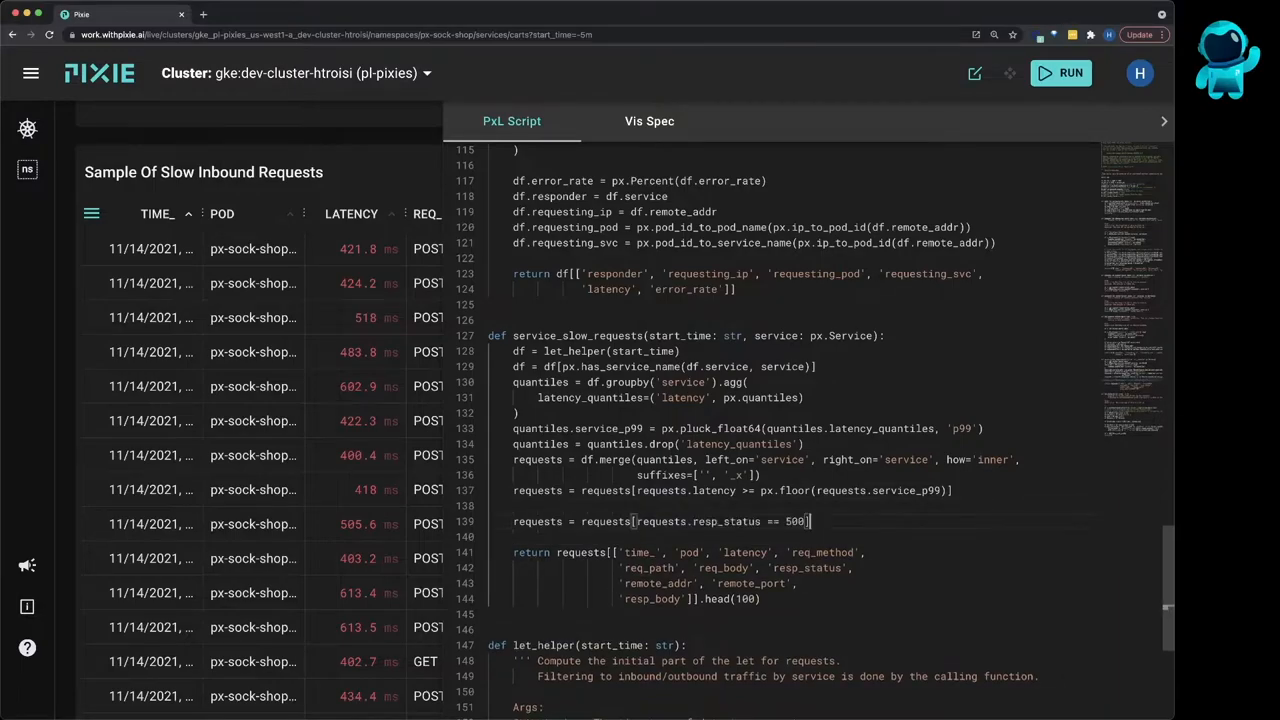
pyautogui.click(1060, 72)
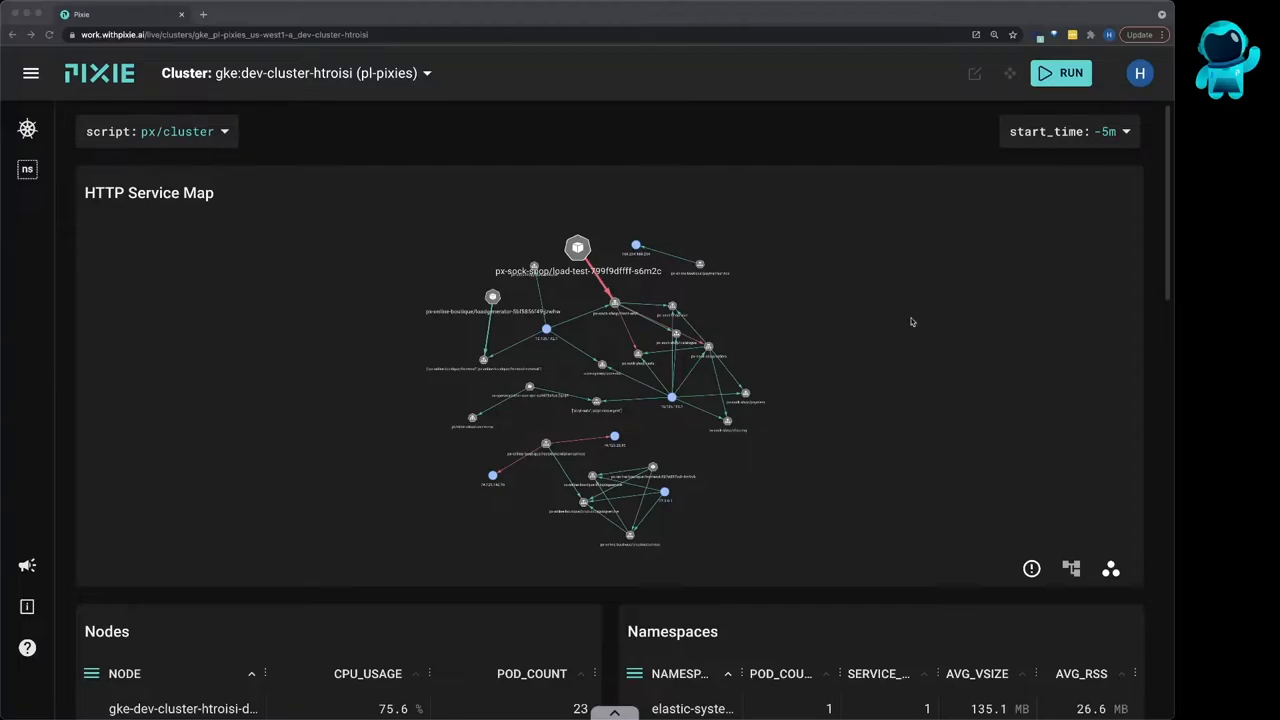
pyautogui.moveTo(672, 180)
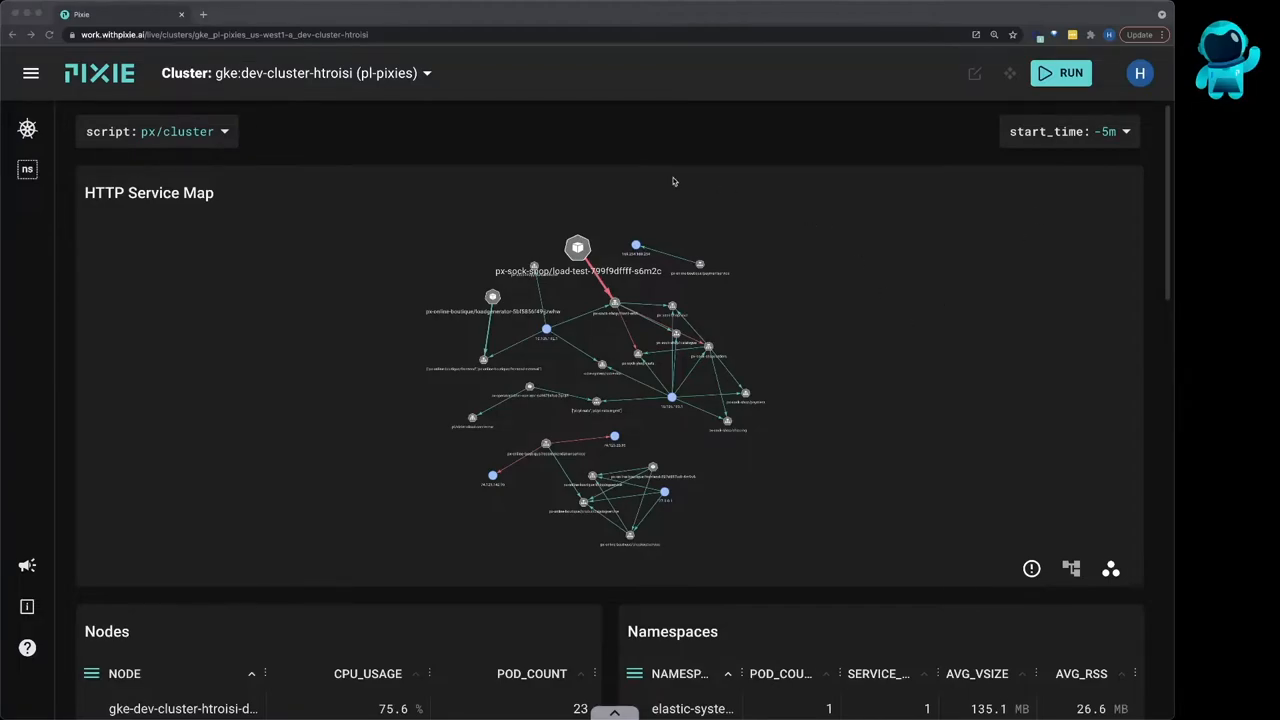
pyautogui.moveTo(364, 192)
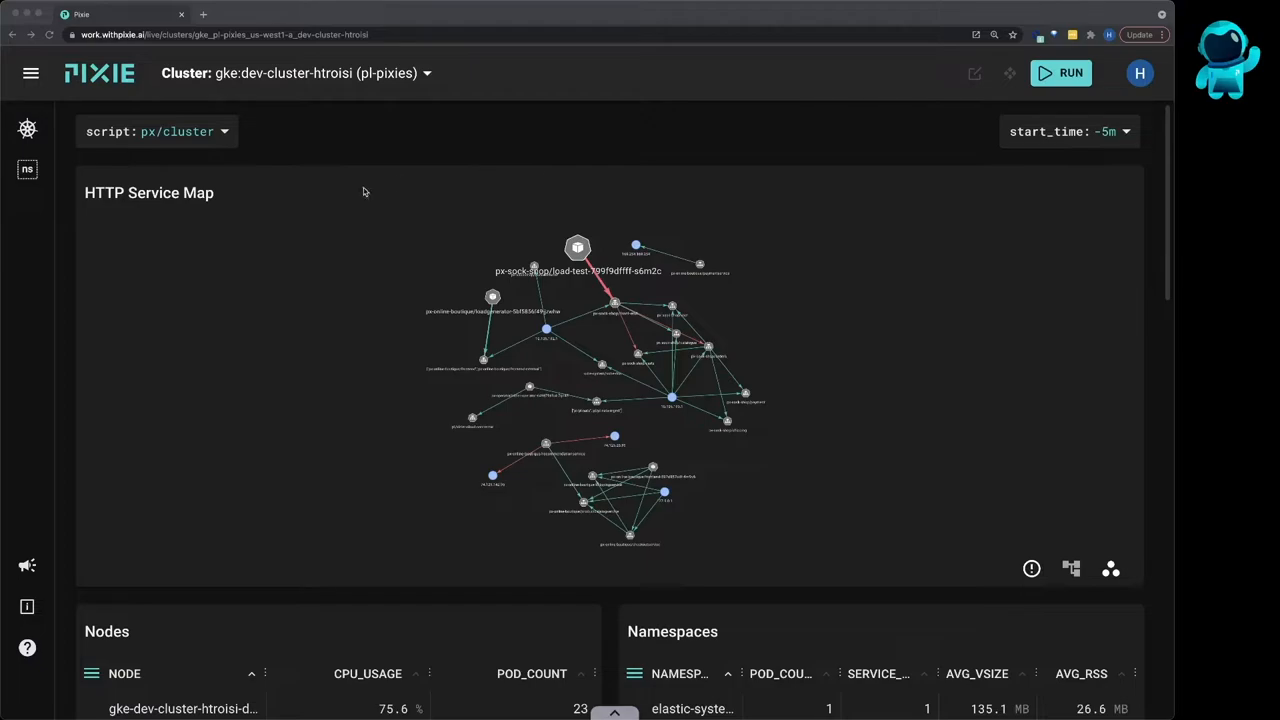
pyautogui.moveTo(212, 144)
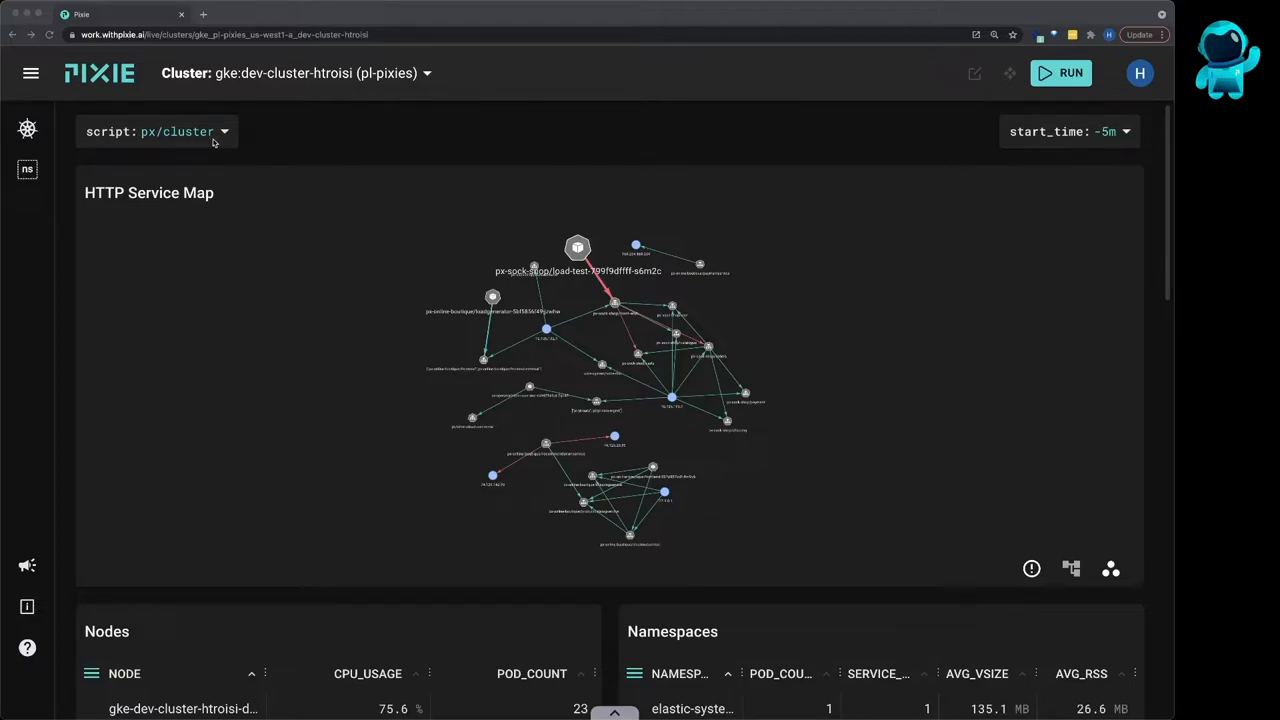
# Switch to the Scratch Pad script, briefly review its PxL code, and return to results only
pyautogui.click(156, 132)
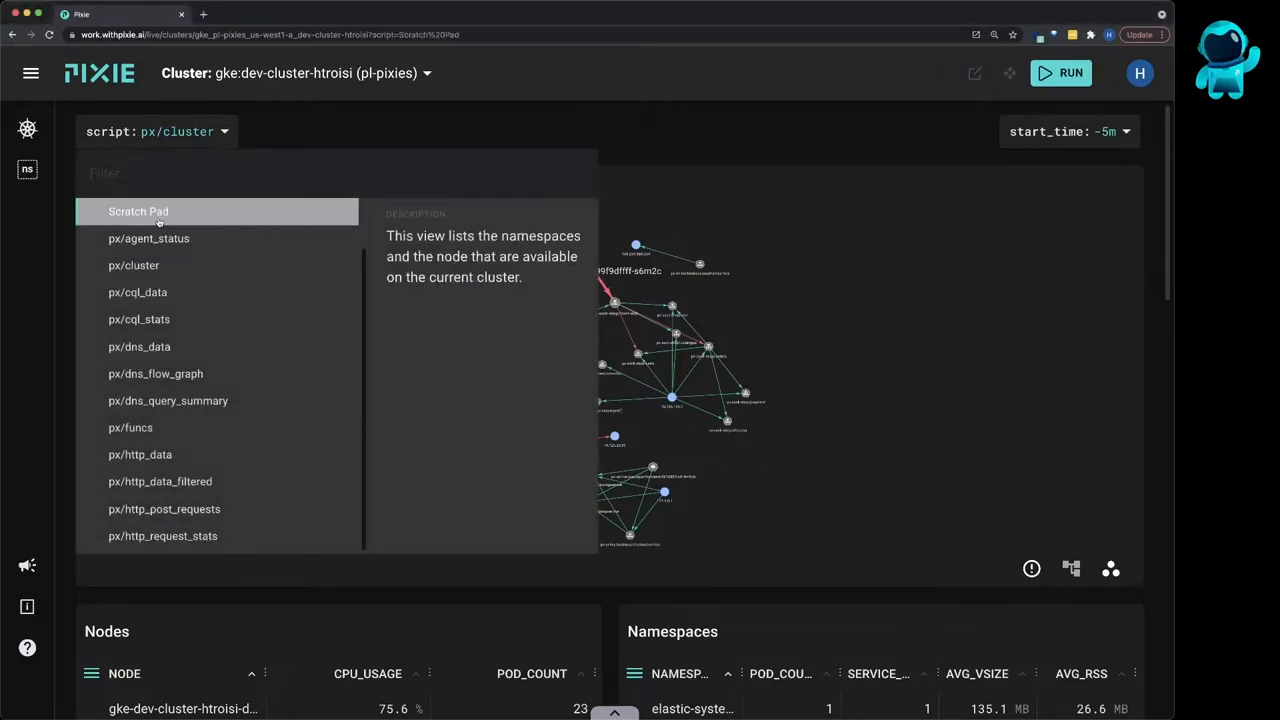
pyautogui.click(138, 212)
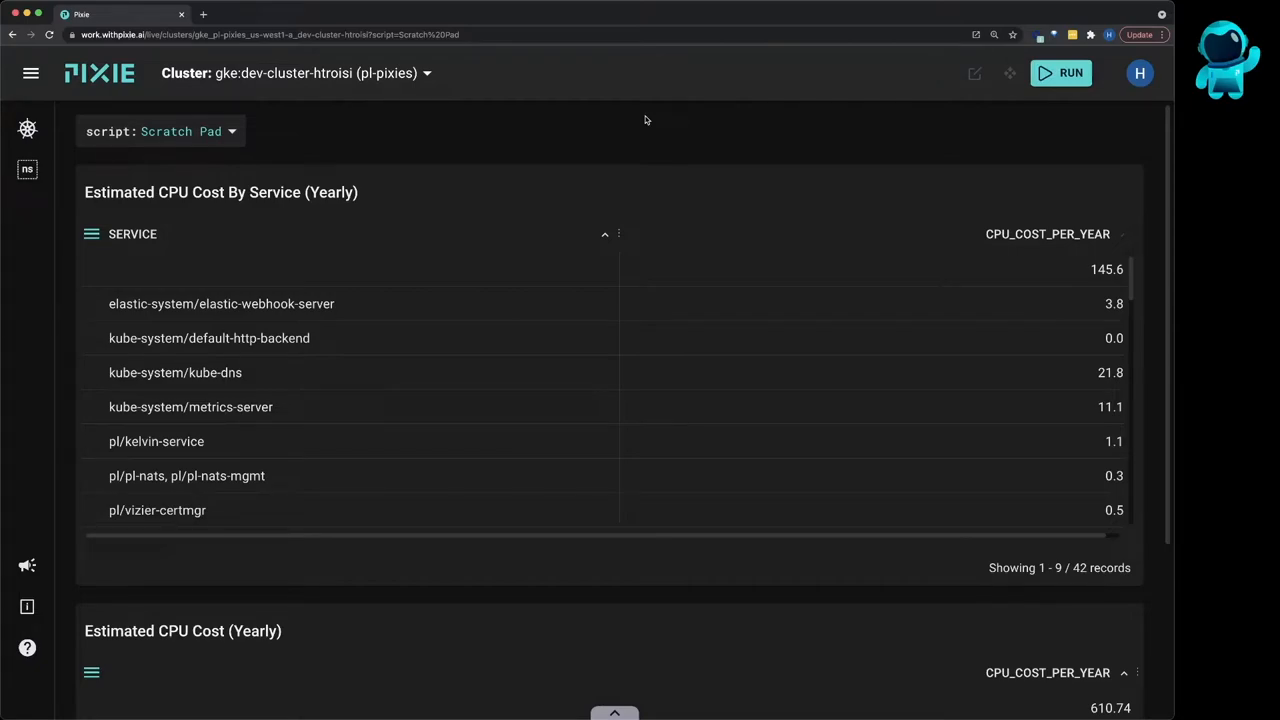
pyautogui.click(976, 72)
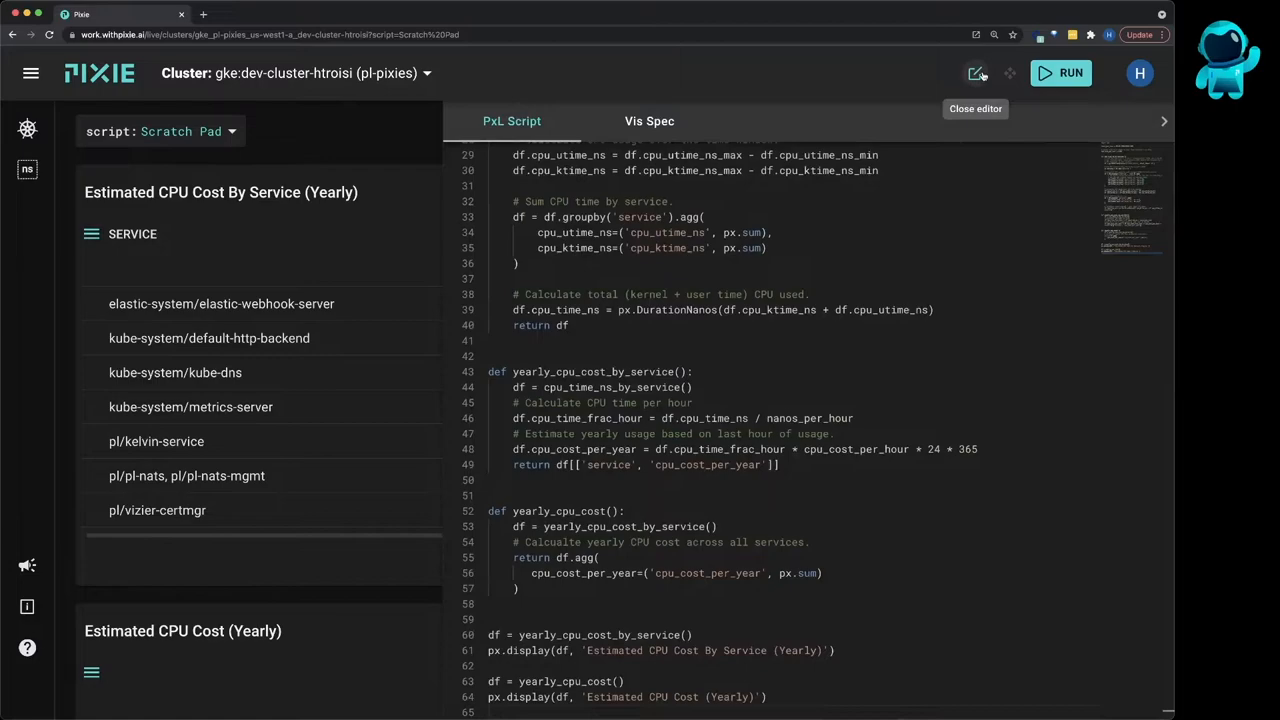
pyautogui.click(1070, 72)
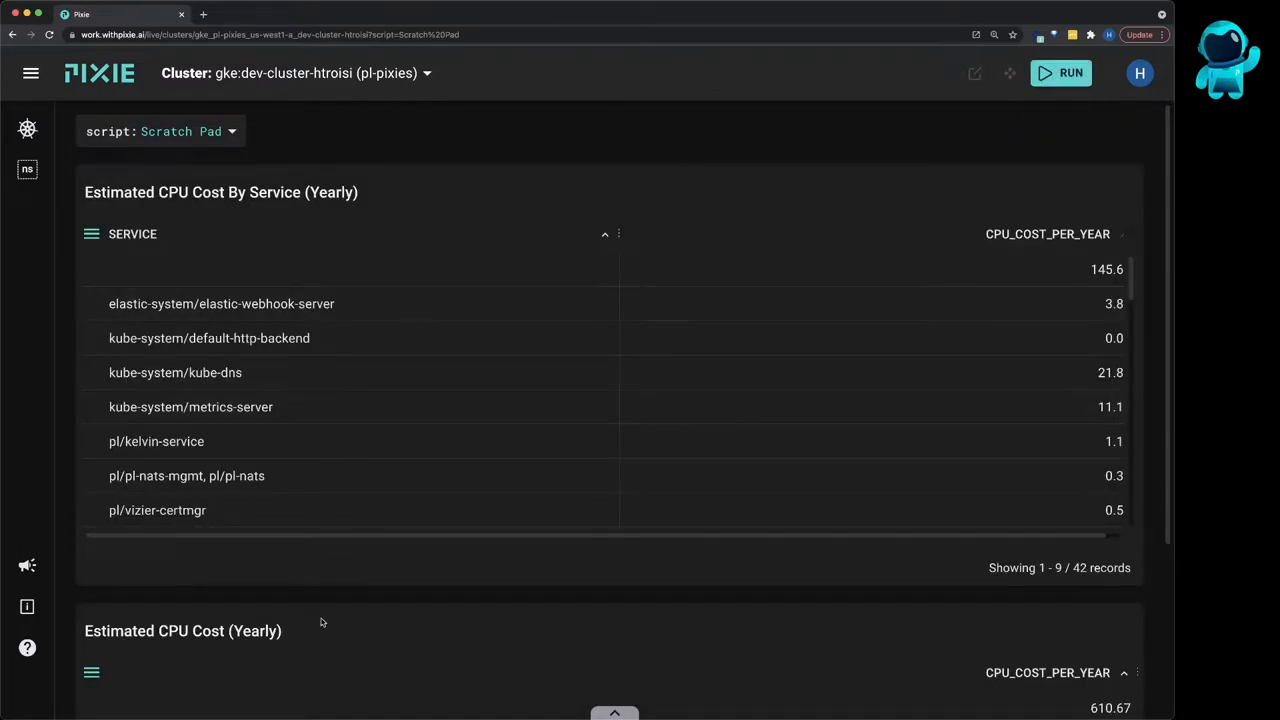
pyautogui.moveTo(424, 176)
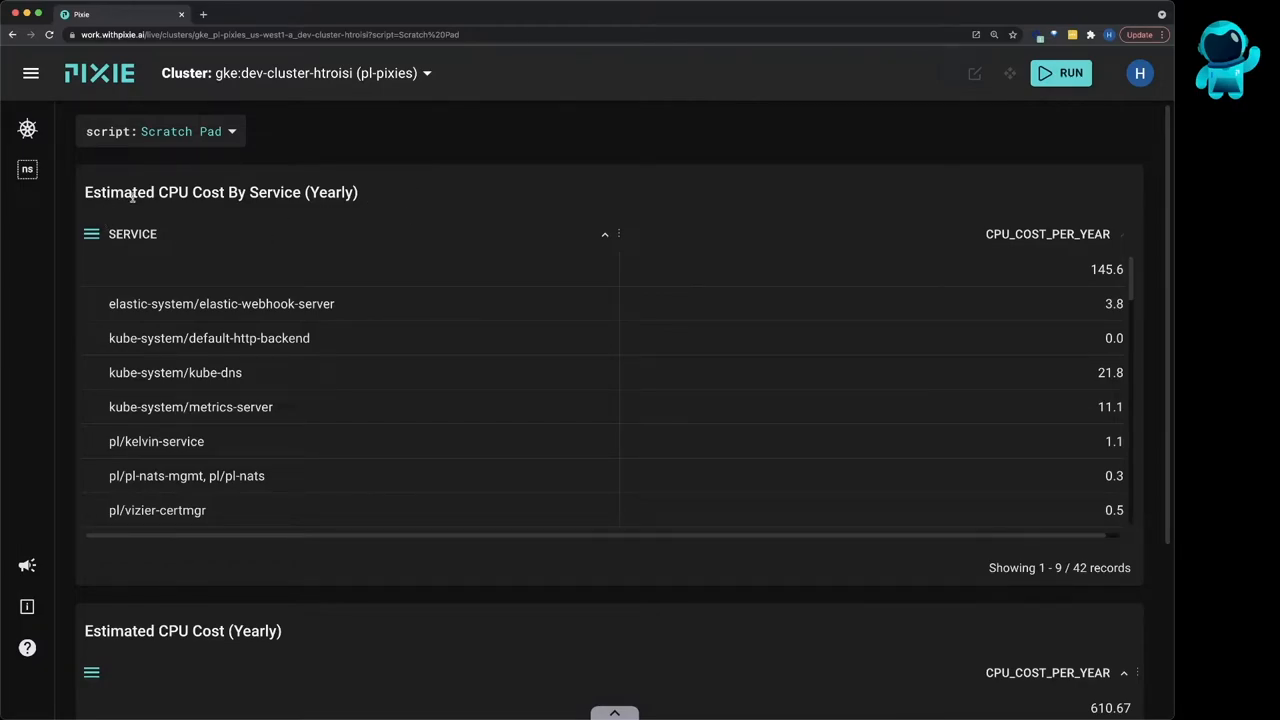
pyautogui.moveTo(222, 246)
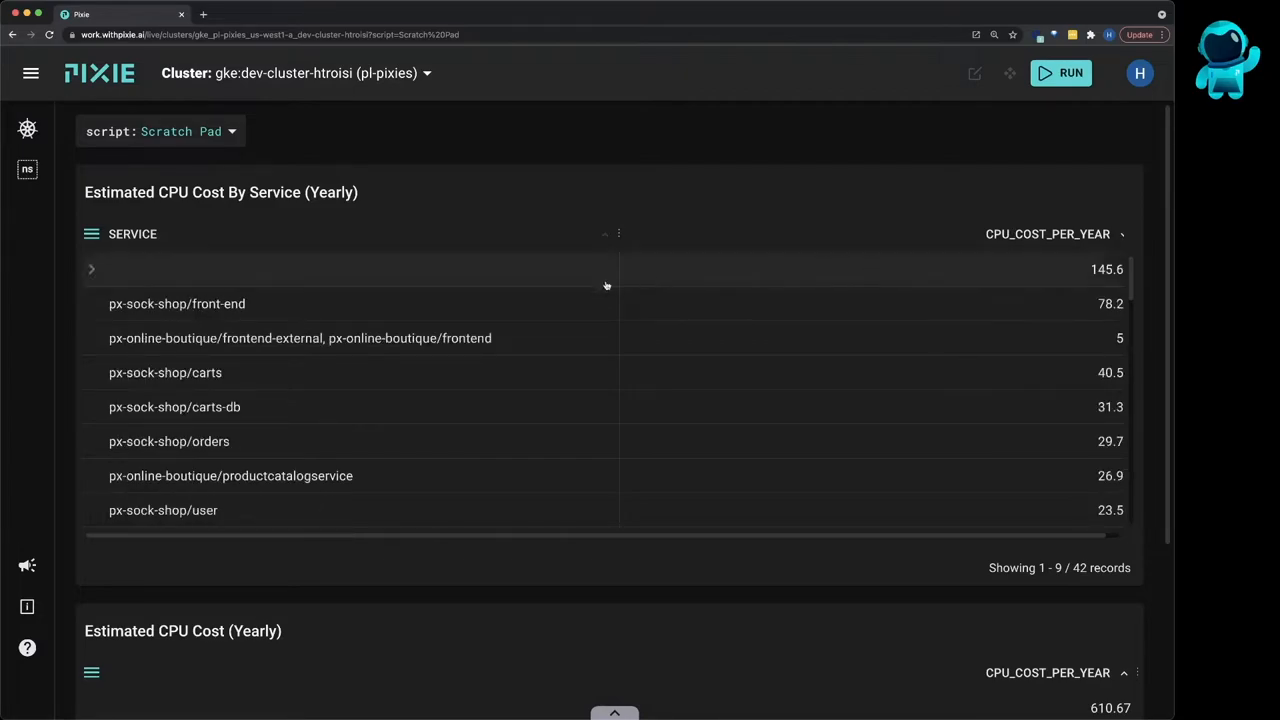
pyautogui.moveTo(326, 284)
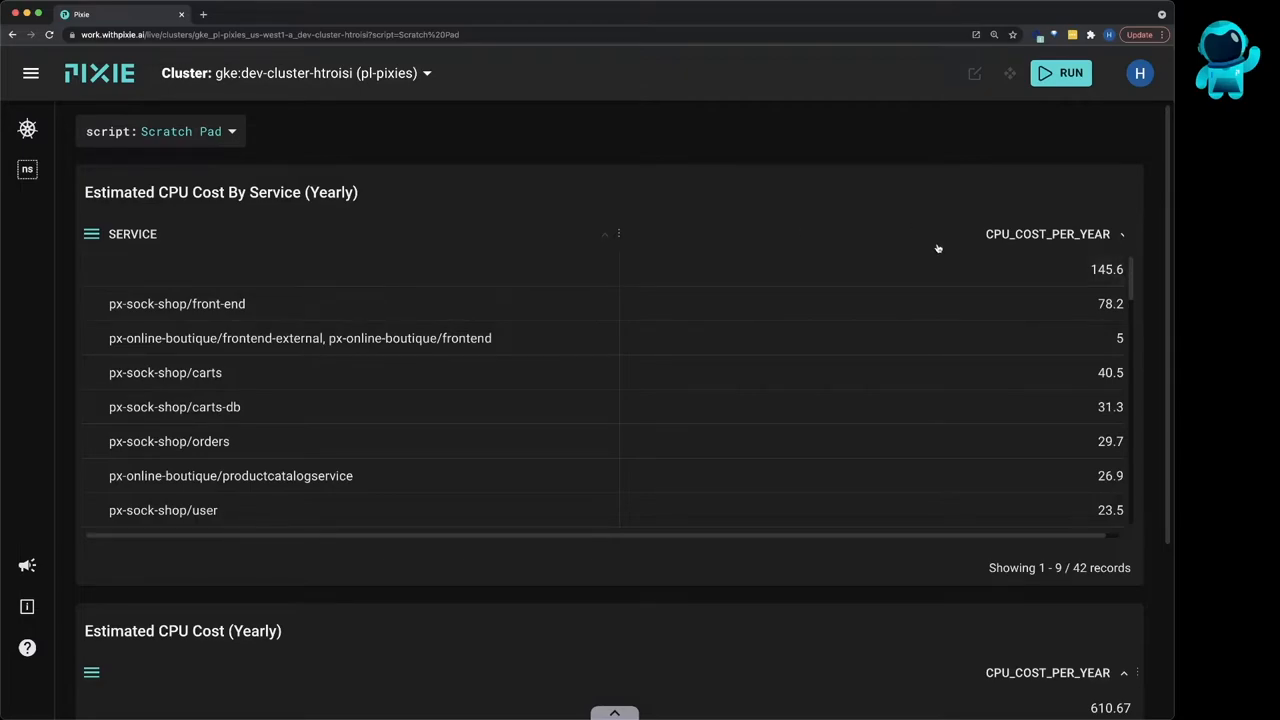
pyautogui.moveTo(936, 268)
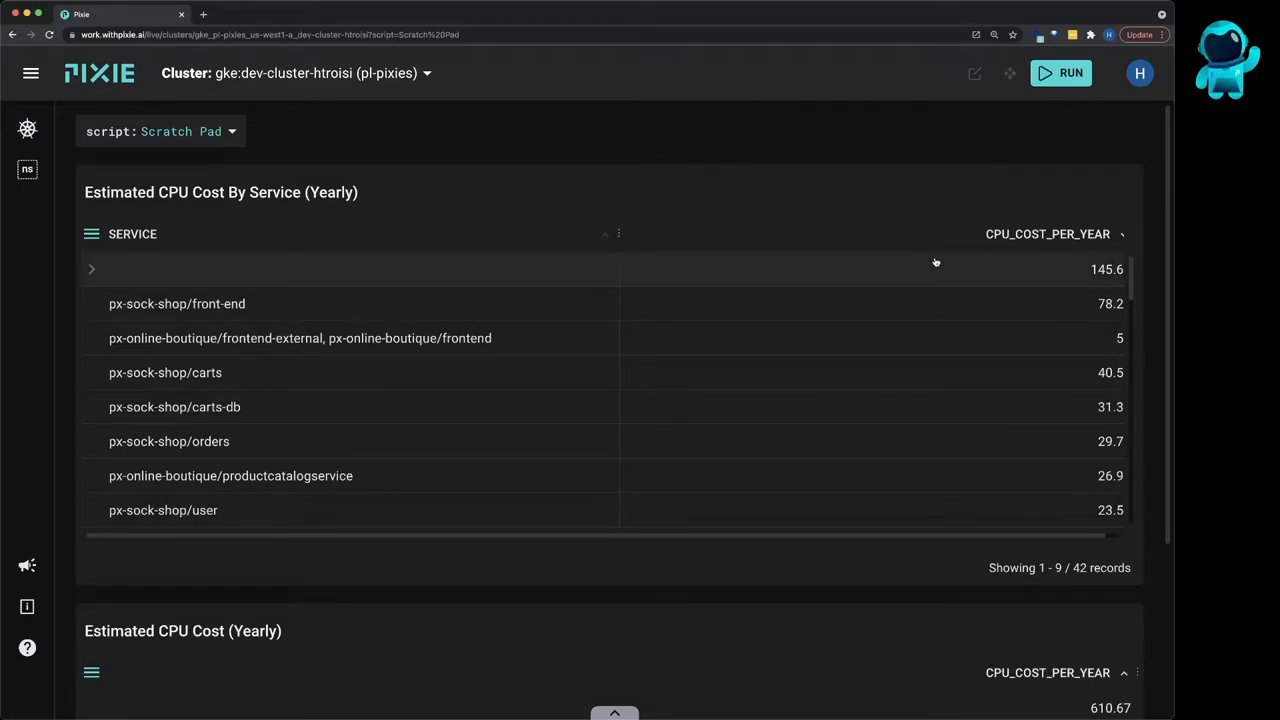
# Scroll the per-service yearly CPU cost table sorted highest first
pyautogui.scroll(-3)
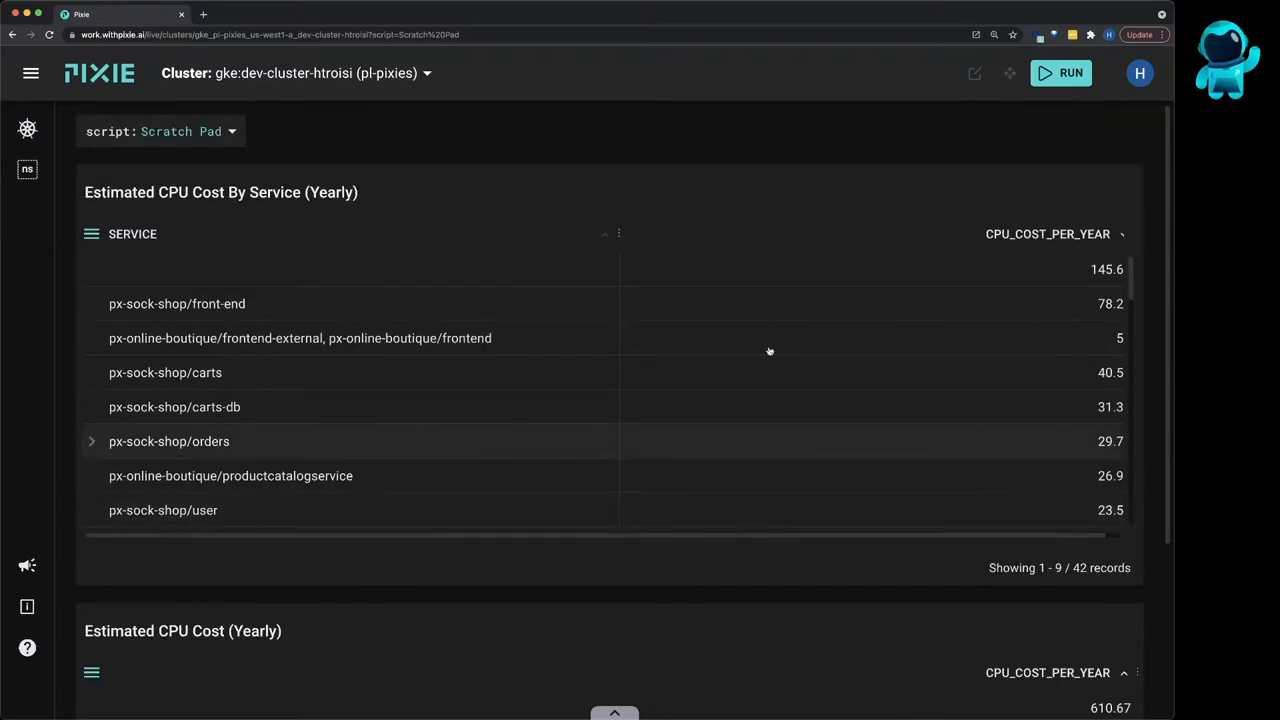
pyautogui.moveTo(974, 72)
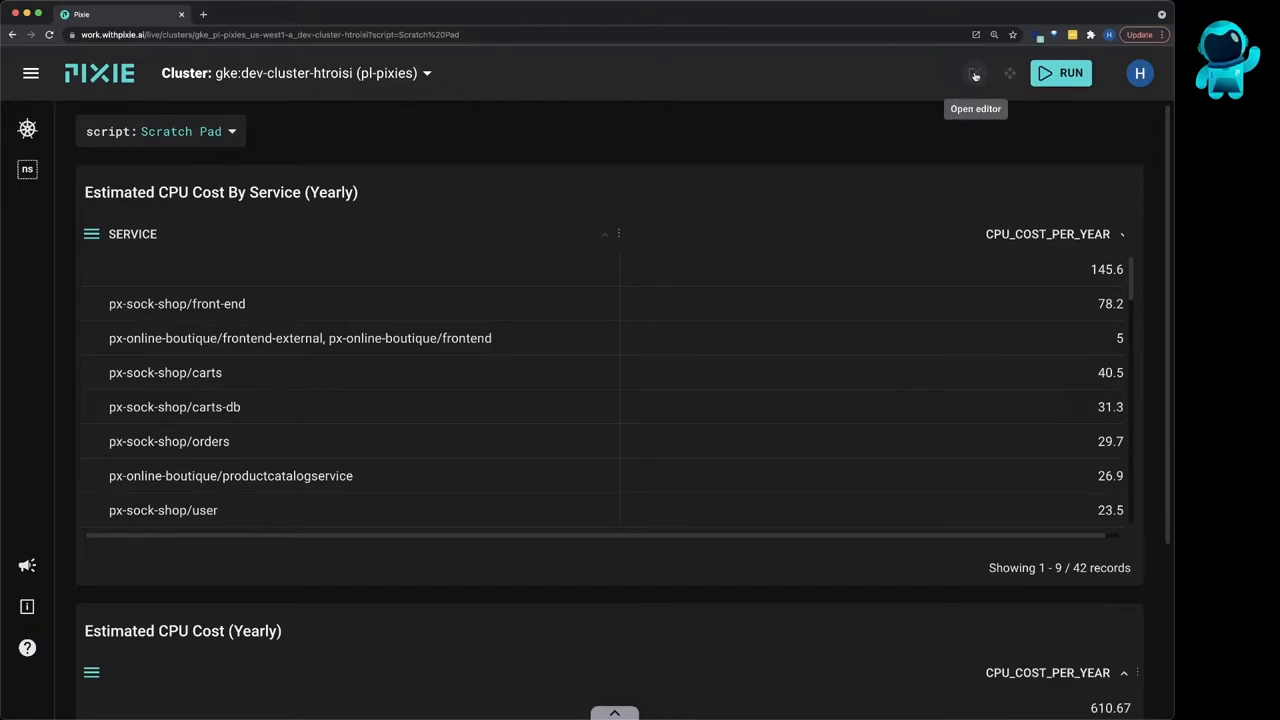
# Show the Scratch Pad PxL script beside the results and highlight the process_stats table name
pyautogui.click(974, 72)
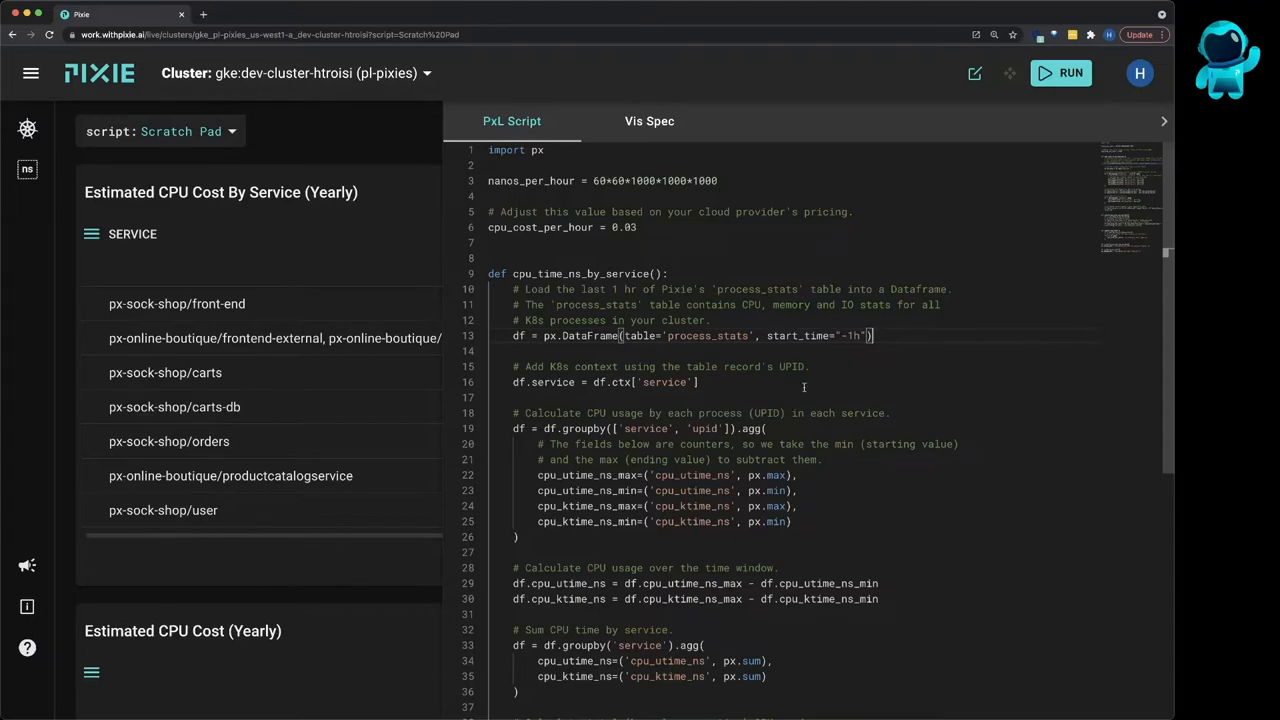
pyautogui.doubleClick(708, 336)
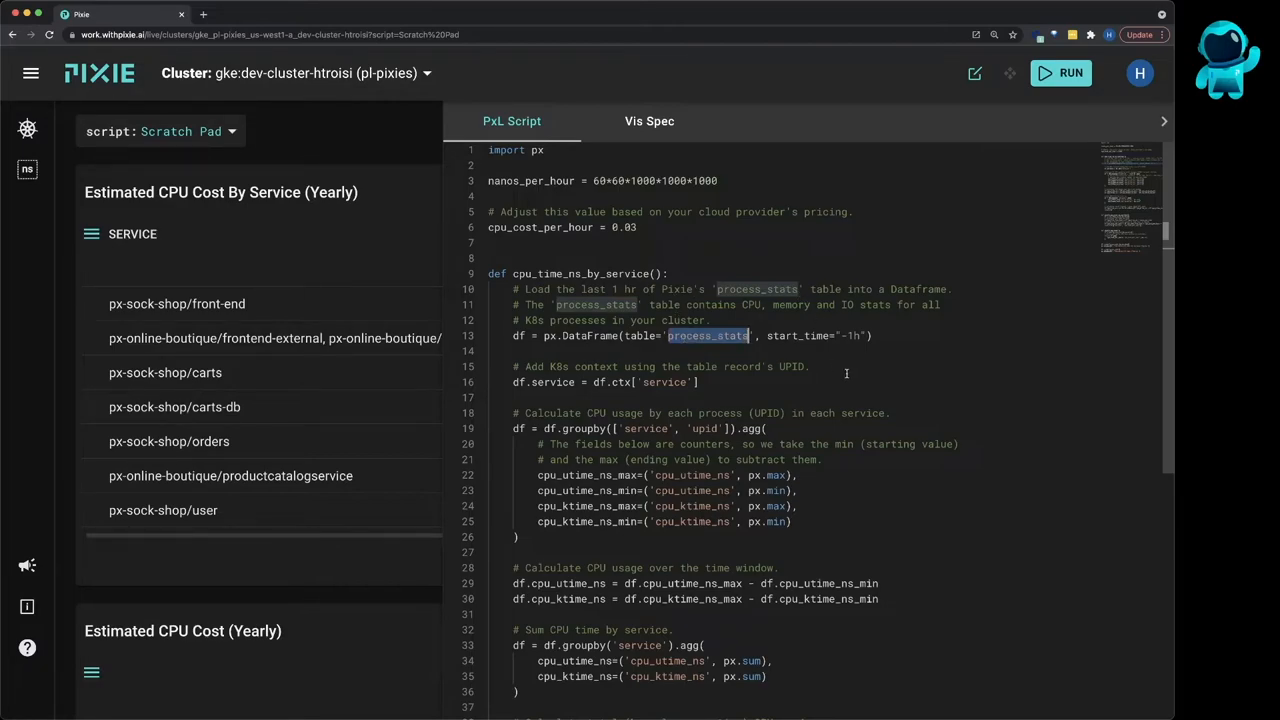
pyautogui.scroll(-3)
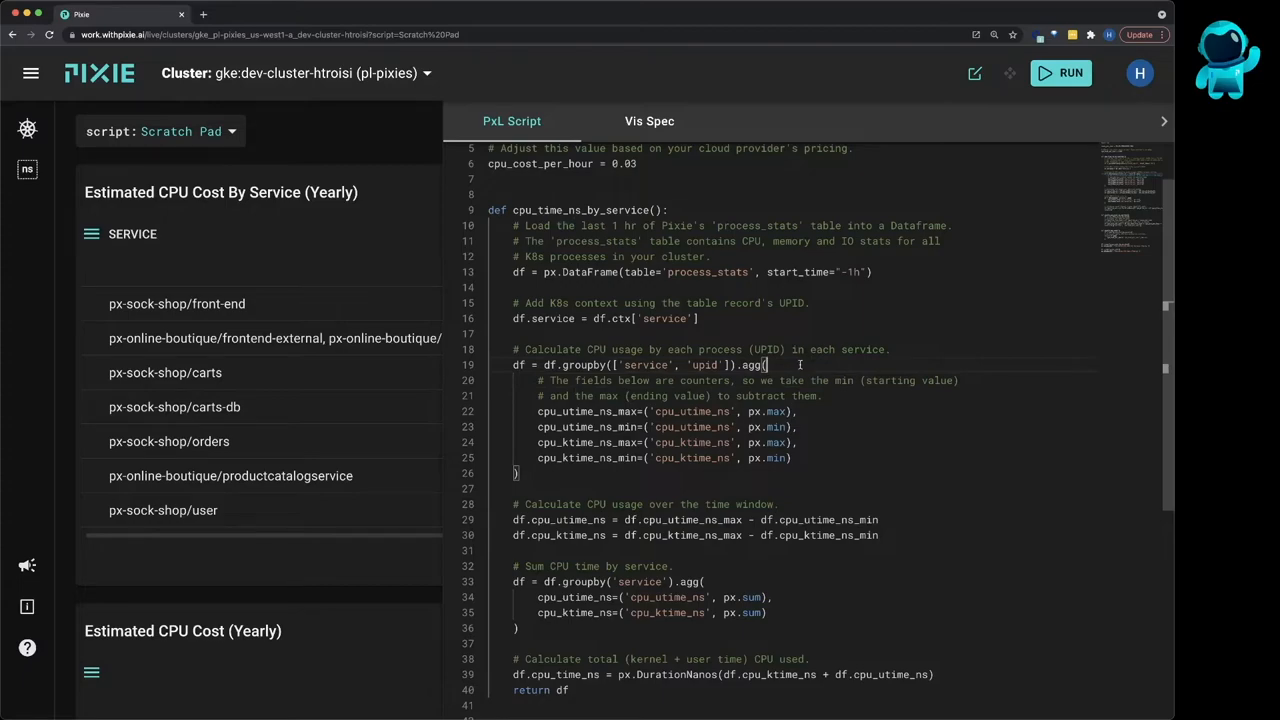
# Scroll through the script down to the yearly_cpu_cost functions
pyautogui.click(790, 364)
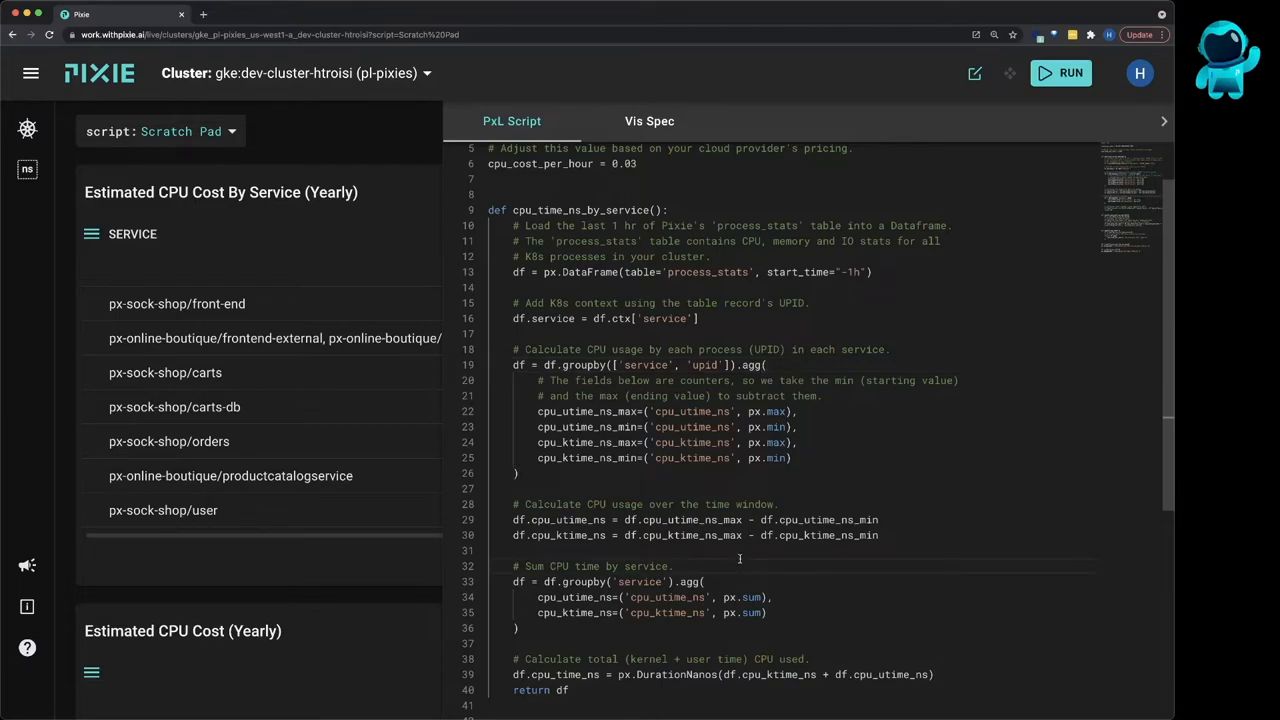
pyautogui.scroll(-3)
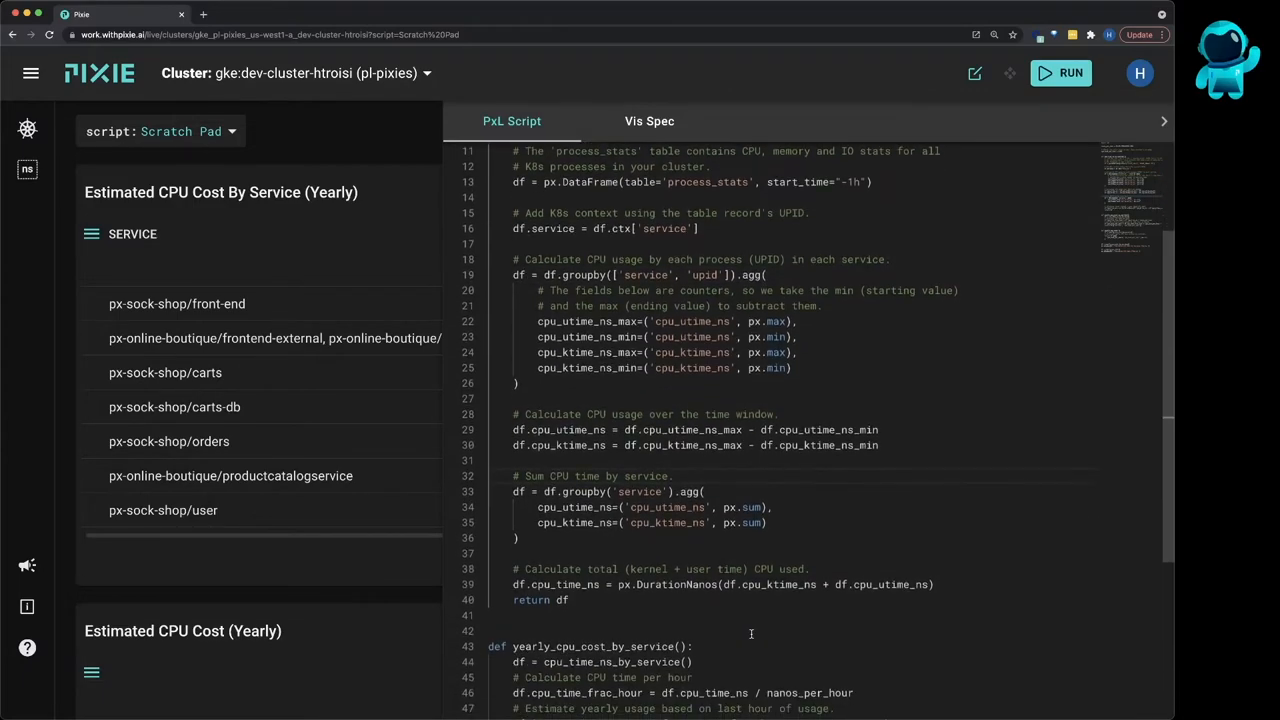
pyautogui.scroll(-3)
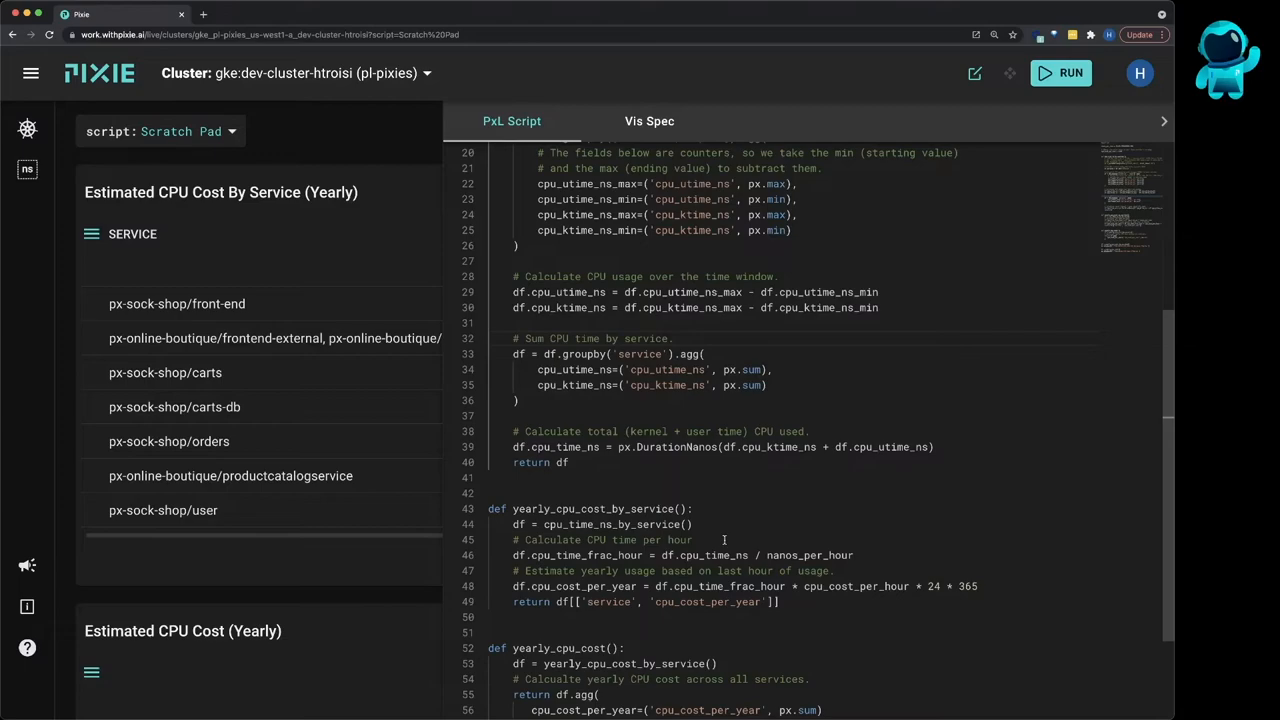
pyautogui.moveTo(740, 532)
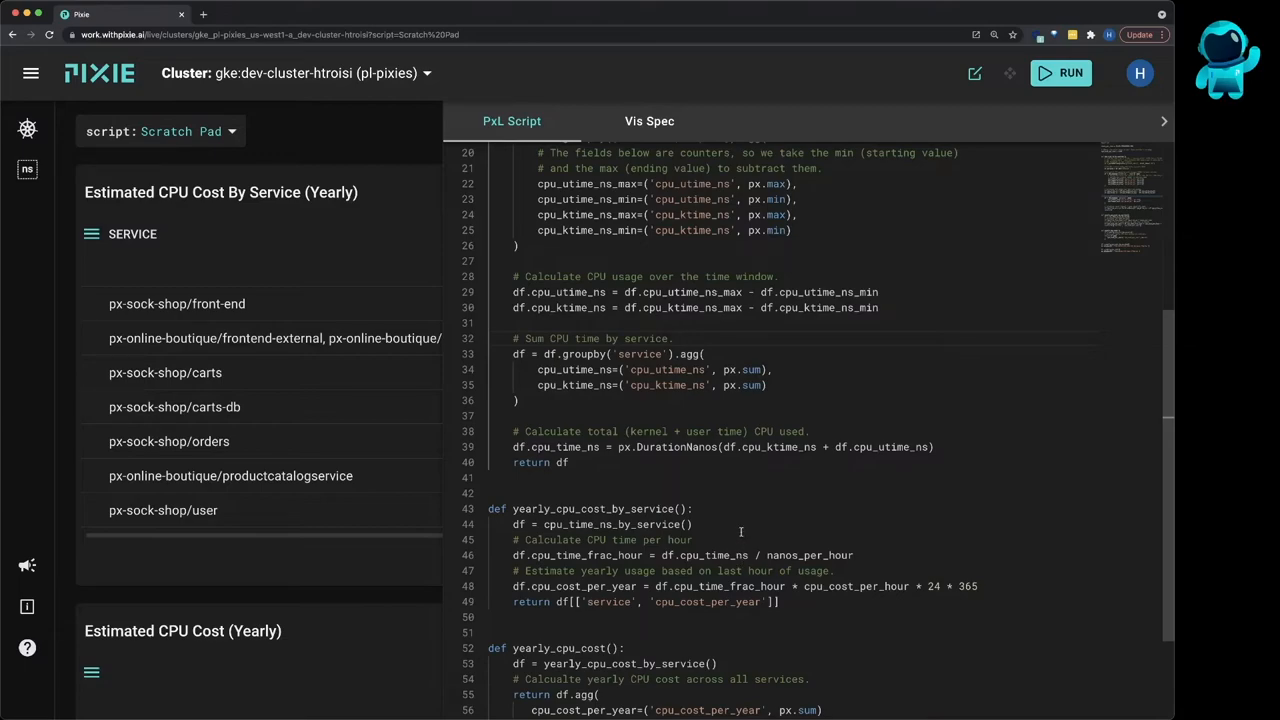